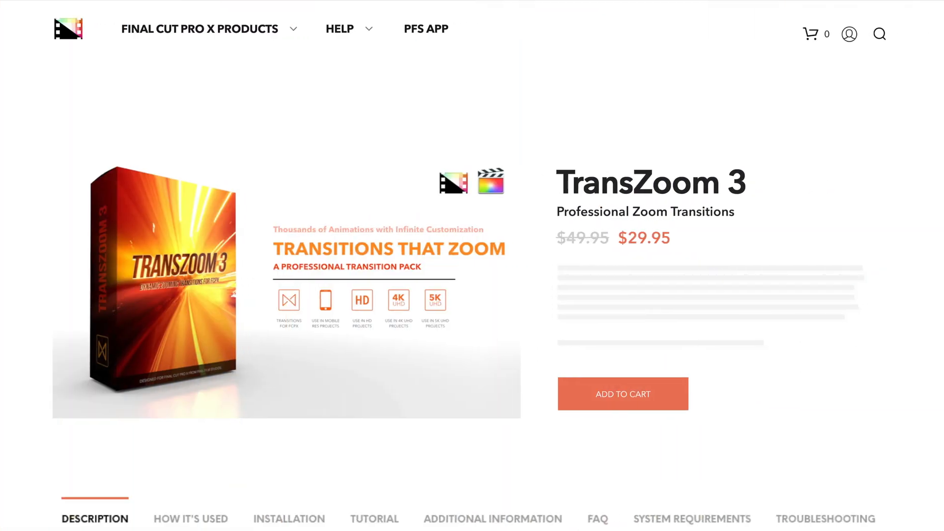
- Reach the My Account page from the Pixel Film Studios site's account icon
{"action": "left_click", "coordinate": [849, 33]}
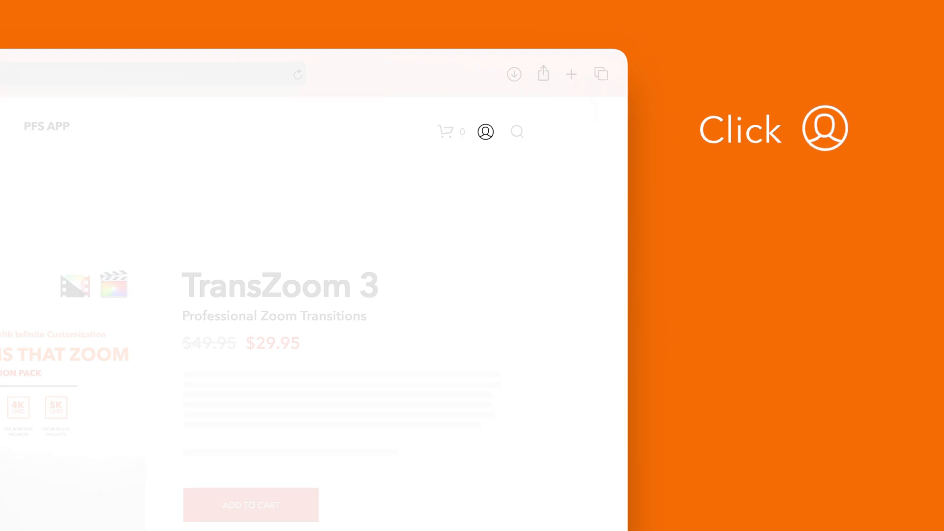
{"action": "left_click", "coordinate": [485, 131]}
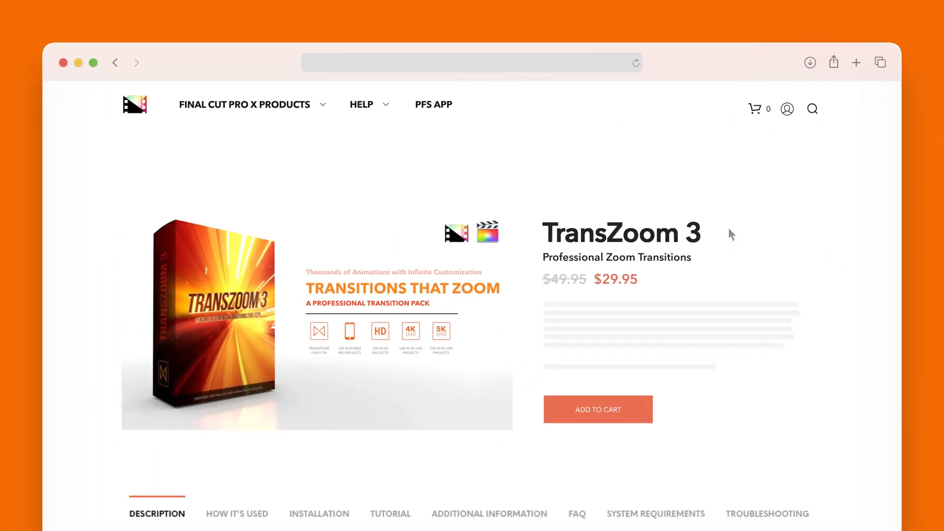
{"action": "left_click", "coordinate": [786, 109]}
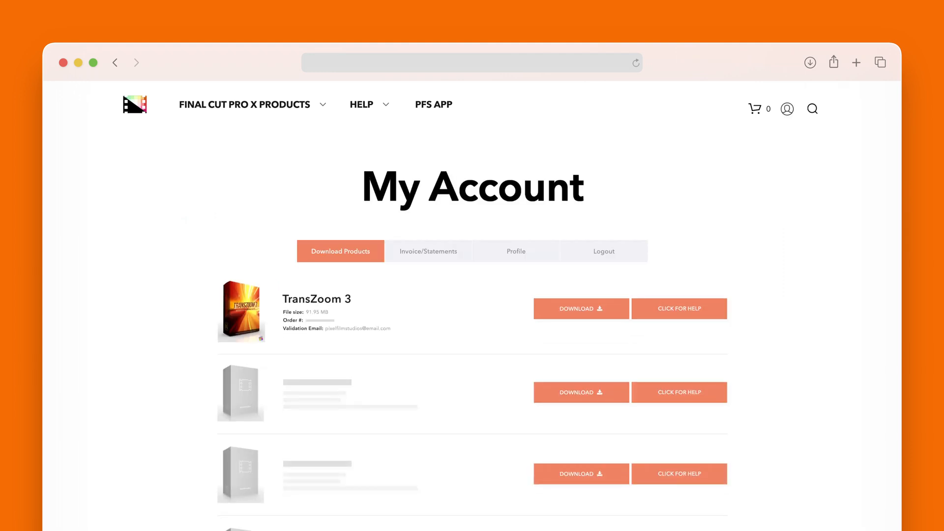
- Start the TransZoom 3 download from the Download Products list
{"action": "left_click", "coordinate": [580, 308]}
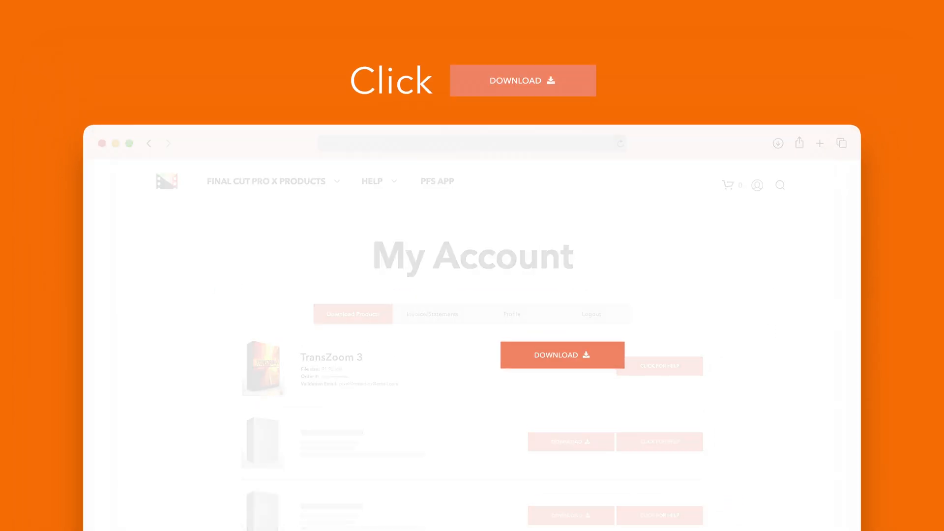
{"action": "left_click", "coordinate": [561, 355]}
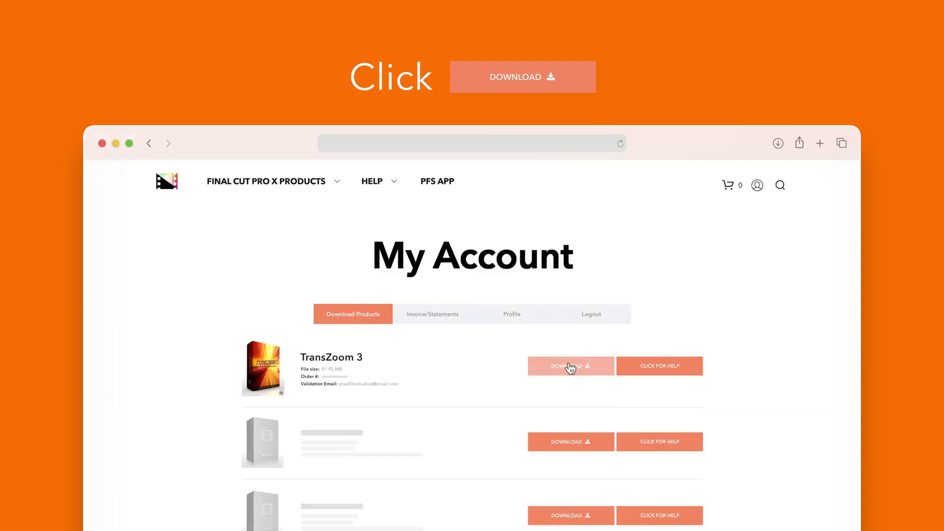
{"action": "left_click", "coordinate": [569, 366]}
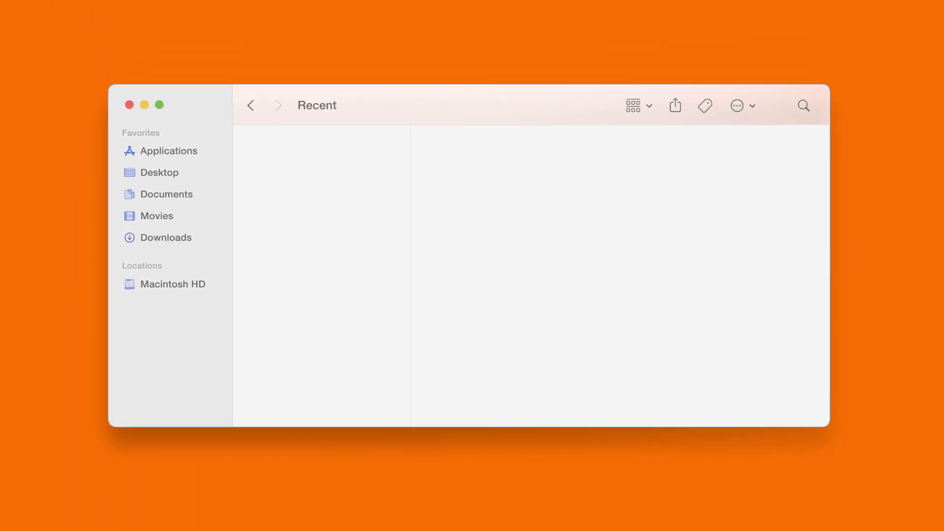
- Unzip the TransZoom 3 archive in Downloads to reveal the extracted plugin folder
{"action": "left_click_drag", "start_coordinate": [422, 105], "coordinate": [397, 94]}
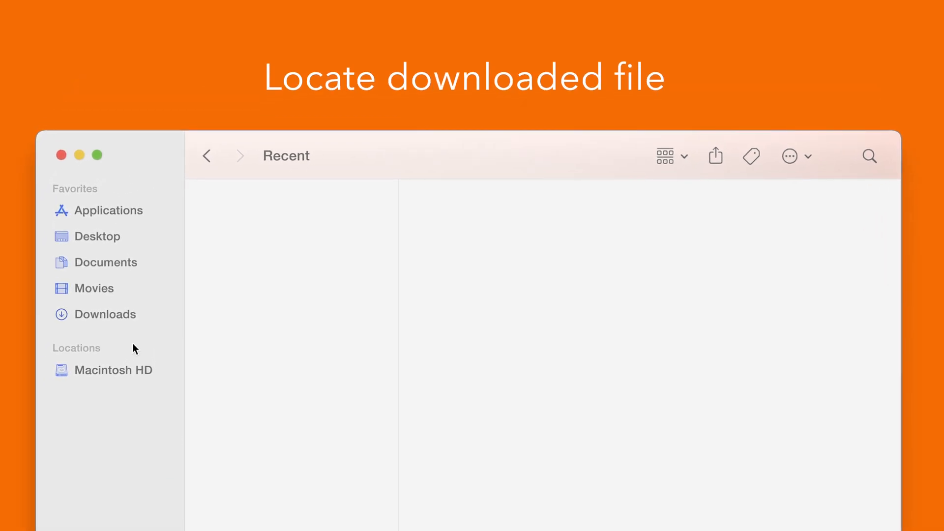
{"action": "left_click", "coordinate": [105, 313]}
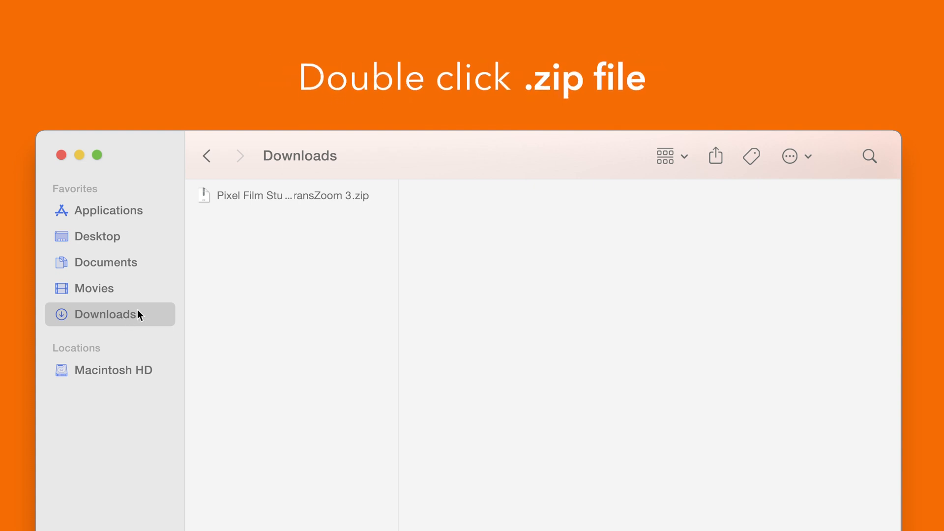
{"action": "double_click", "coordinate": [291, 194]}
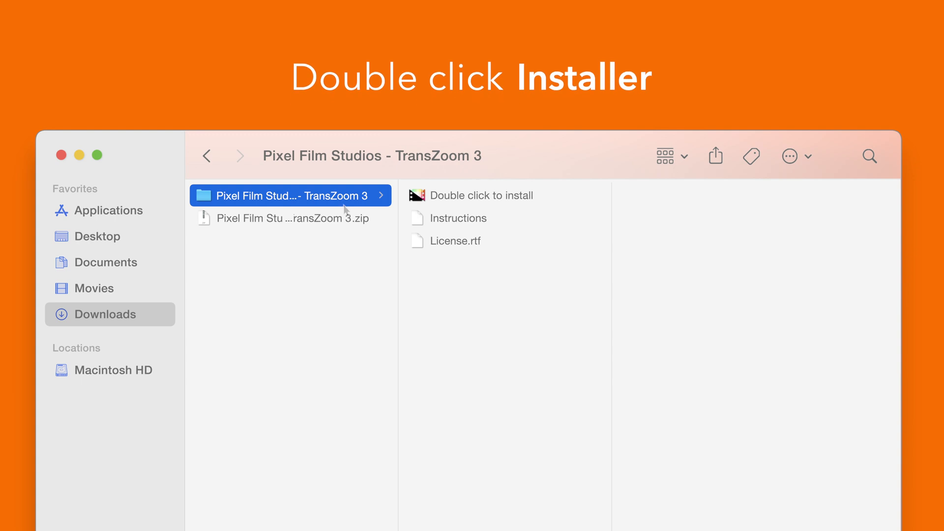
- Launch the TransZoom 3 installer, begin installation, allow Finder access and continue past the restart advice
{"action": "double_click", "coordinate": [482, 195]}
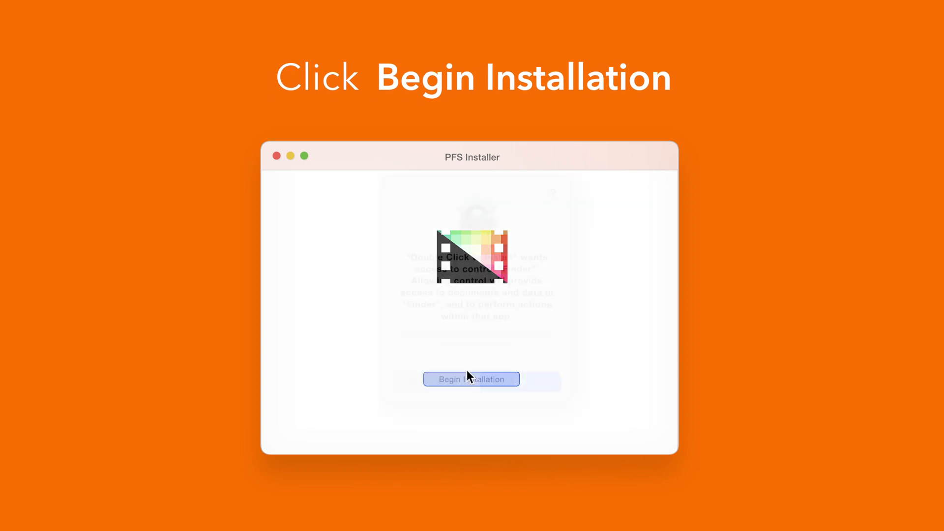
{"action": "left_click", "coordinate": [471, 379]}
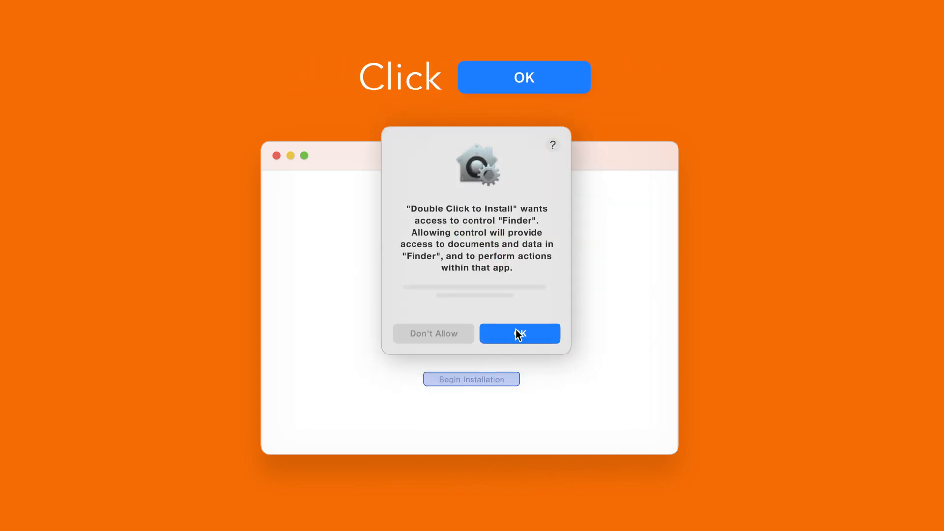
{"action": "left_click", "coordinate": [519, 333]}
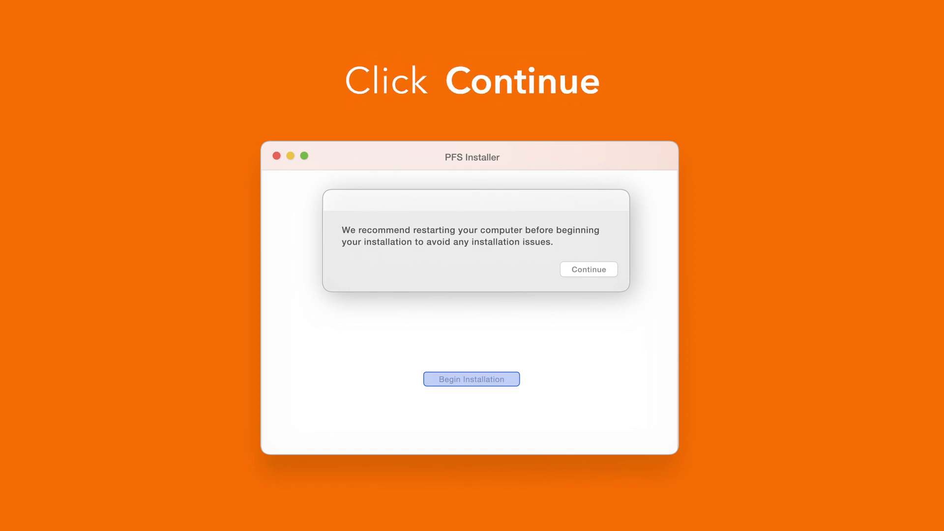
{"action": "left_click", "coordinate": [588, 270]}
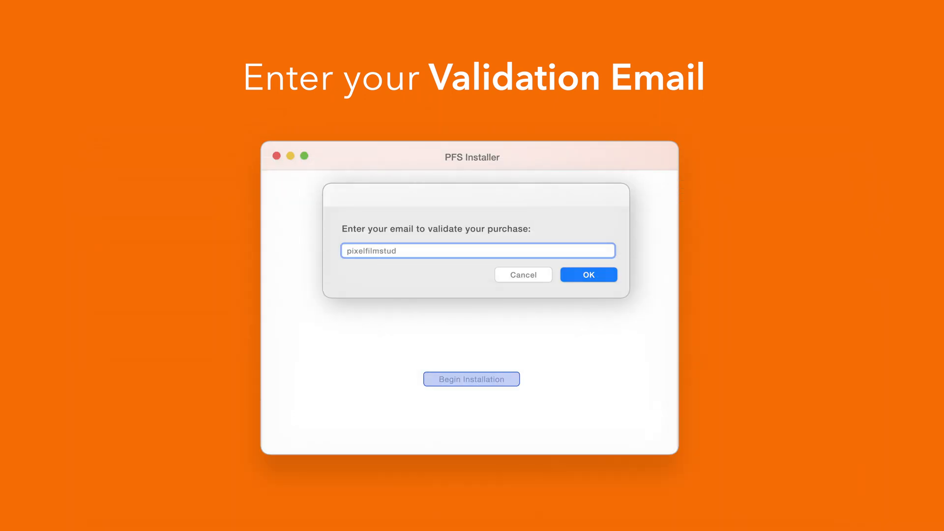
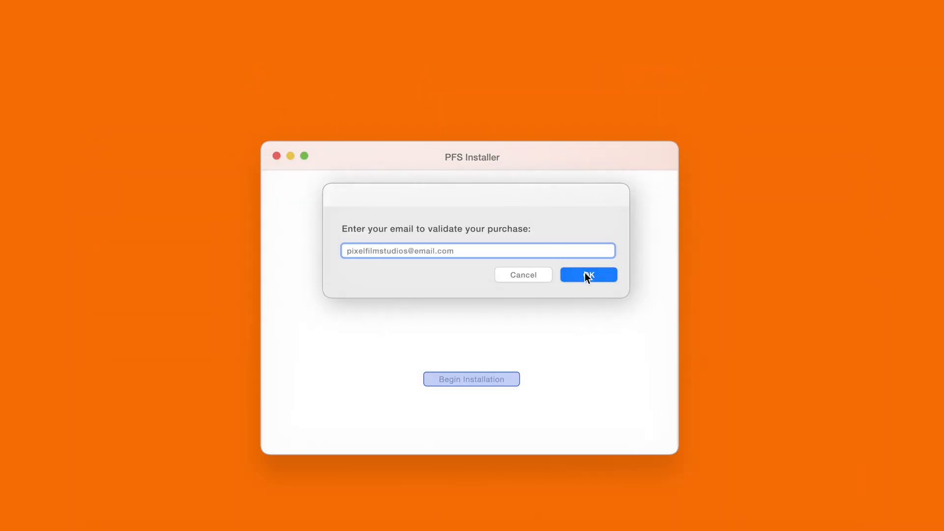
{"action": "left_click", "coordinate": [588, 275]}
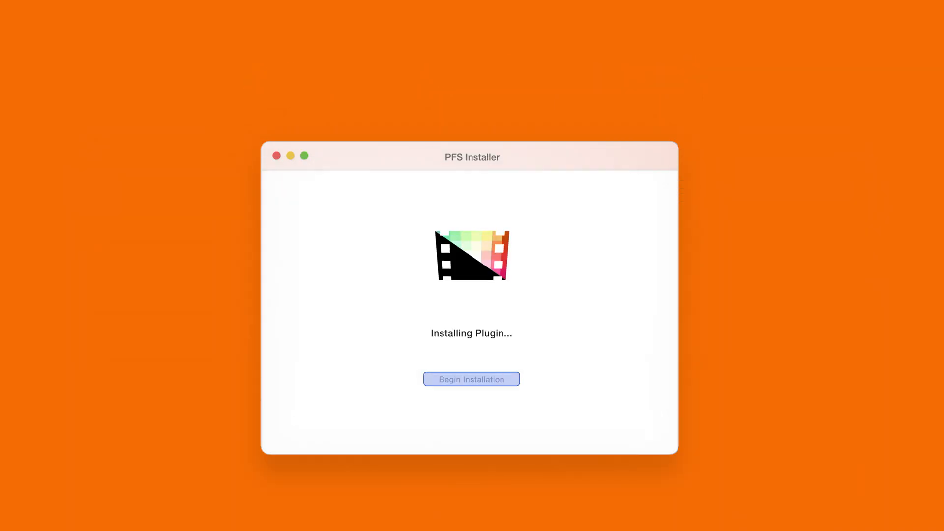
{"action": "left_click", "coordinate": [471, 380]}
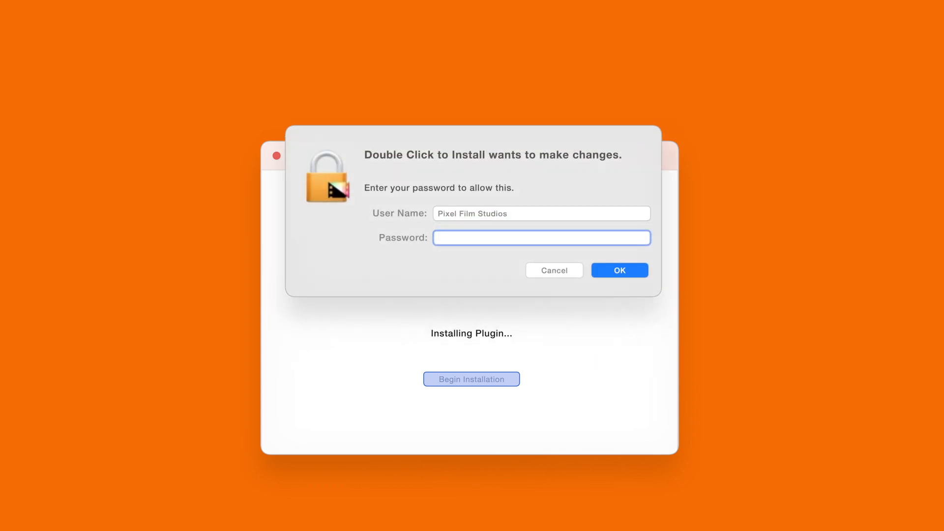
- Authorise the installation with the account password, let it complete and close the installer
{"action": "type", "text": "password"}
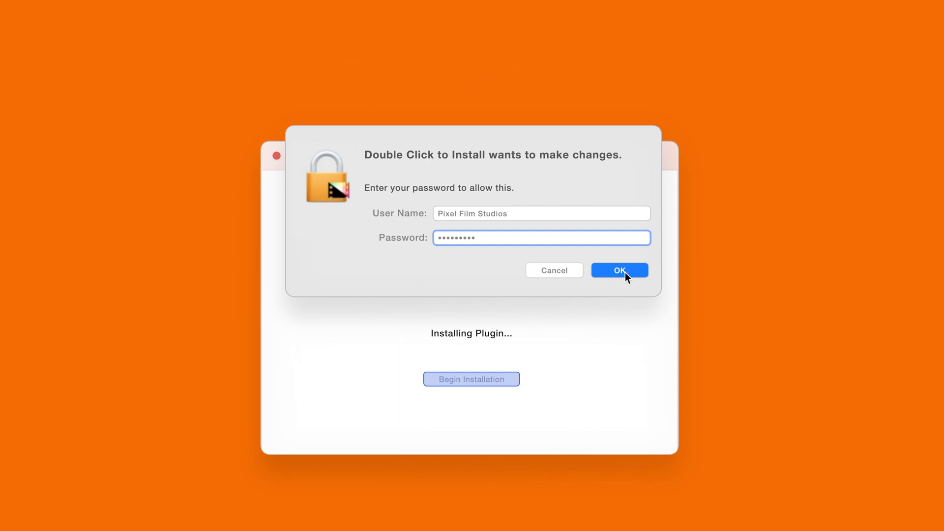
{"action": "left_click", "coordinate": [619, 269]}
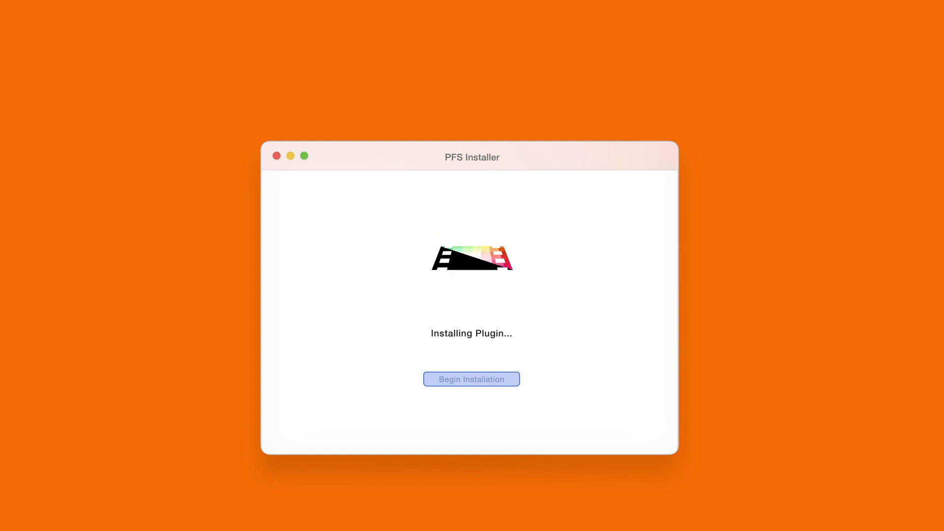
{"action": "left_click", "coordinate": [471, 380]}
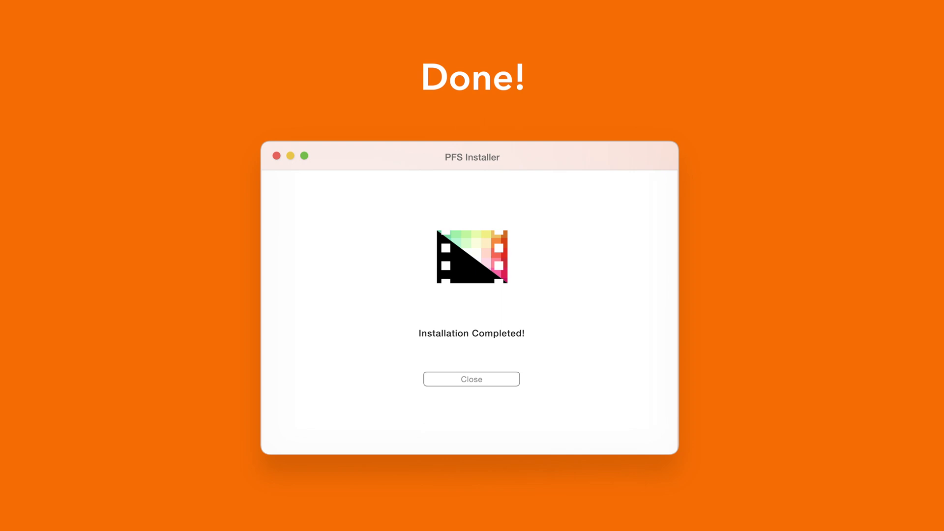
{"action": "left_click", "coordinate": [471, 378]}
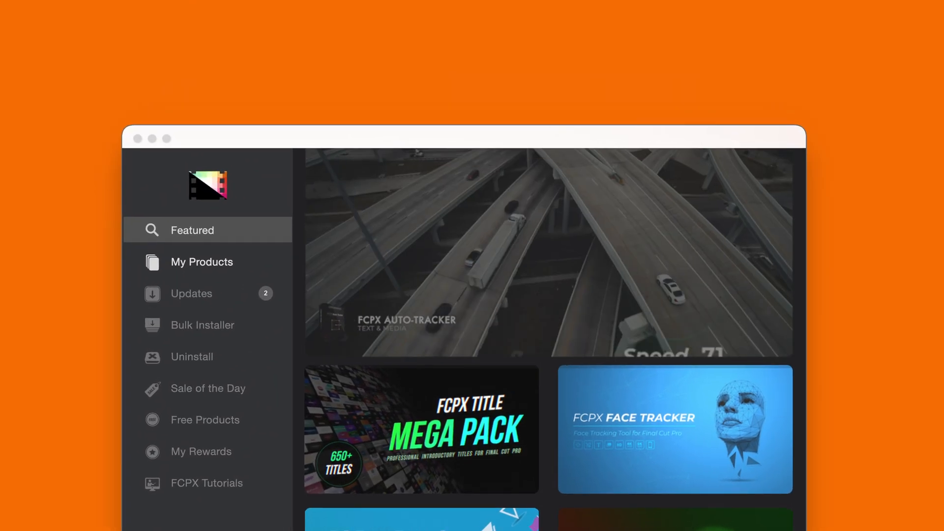
- Download TransZoom 3 from My Products in the Store app and begin its install
{"action": "left_click", "coordinate": [202, 259]}
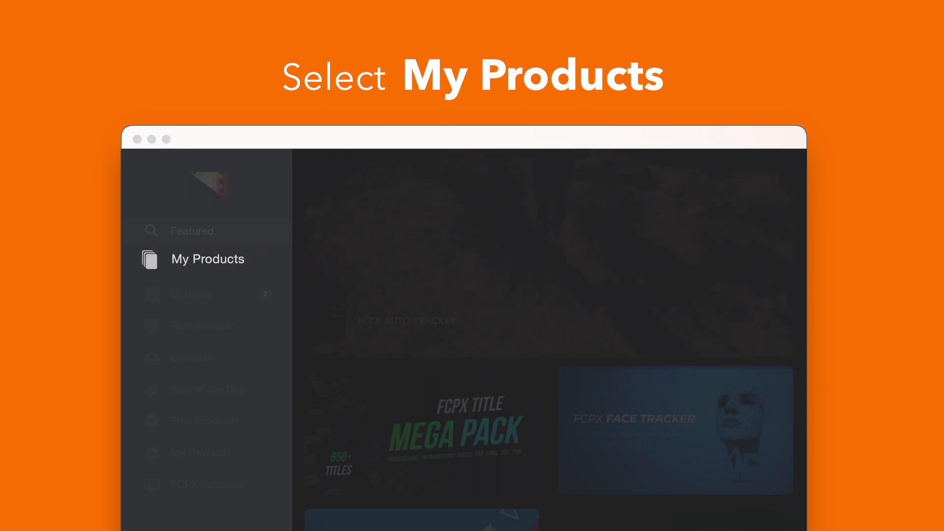
{"action": "left_click", "coordinate": [207, 261]}
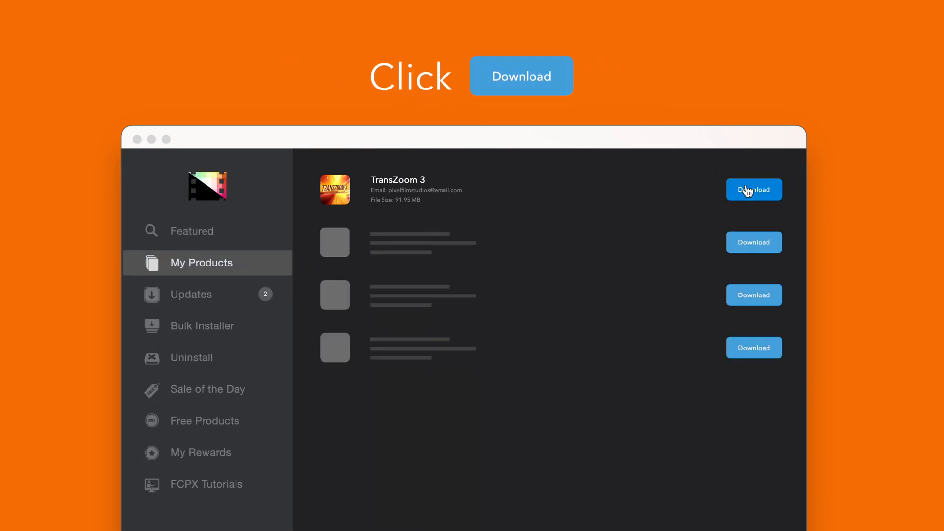
{"action": "left_click", "coordinate": [753, 189]}
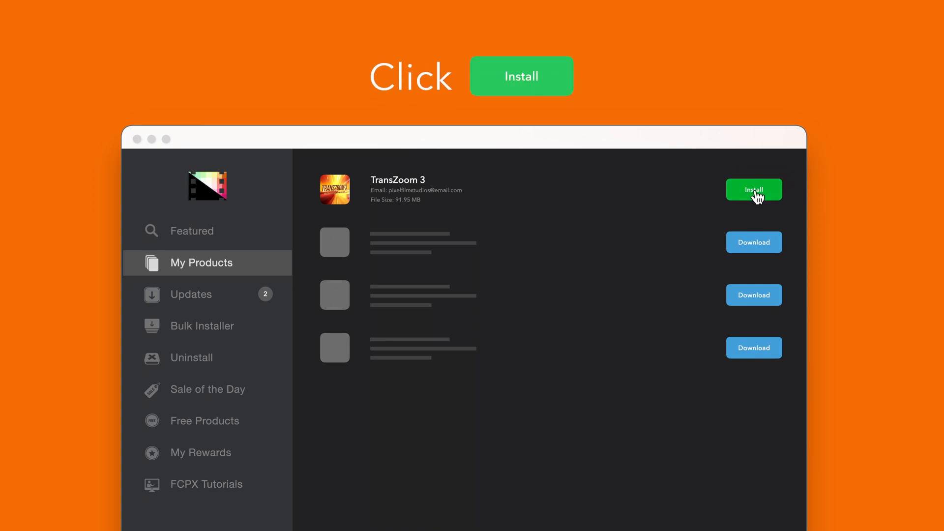
{"action": "left_click", "coordinate": [753, 188]}
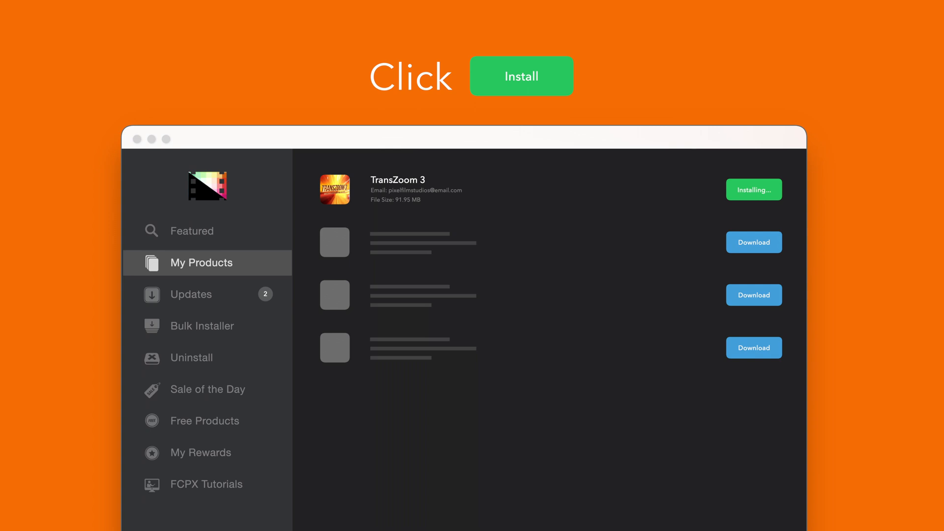
{"action": "left_click", "coordinate": [521, 76]}
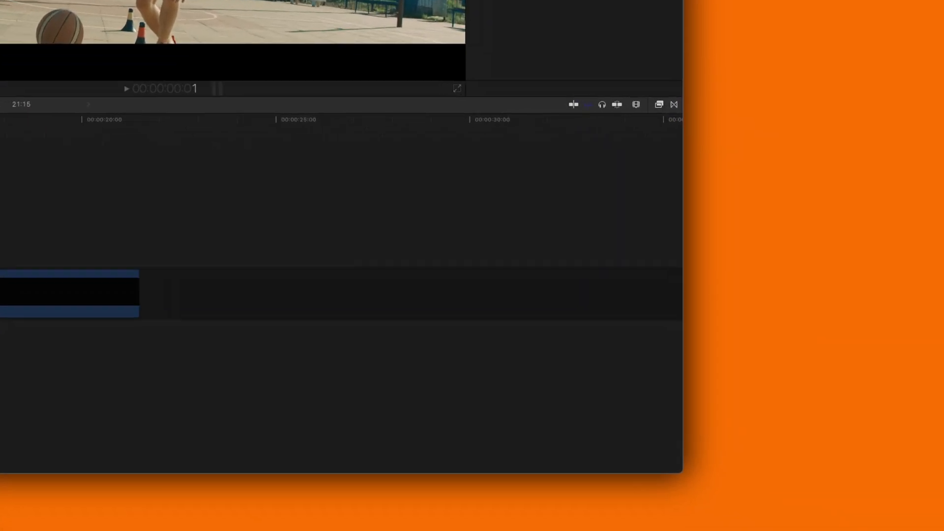
- Show the Pixel Film Studios - TransZoom 3 transitions (Bulge, Shear, Twirl) in the Transitions browser
{"action": "left_click", "coordinate": [672, 104]}
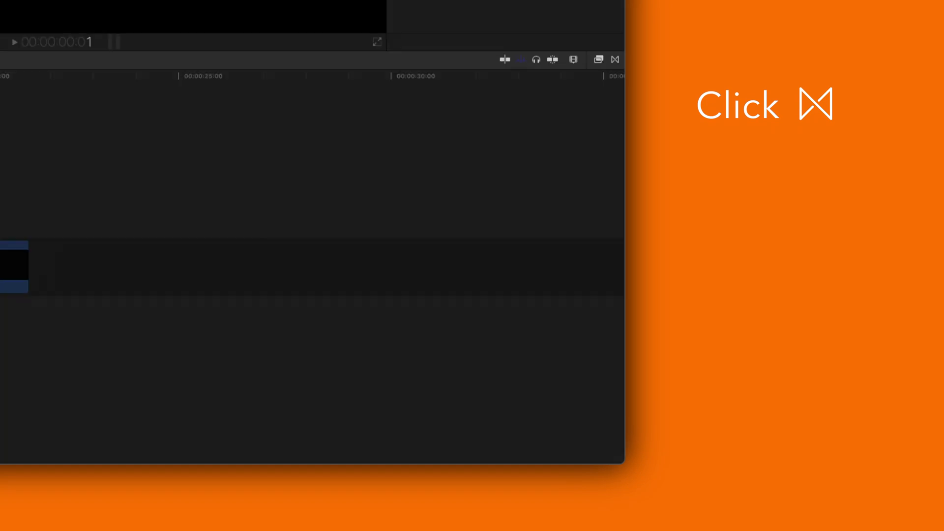
{"action": "left_click", "coordinate": [615, 60]}
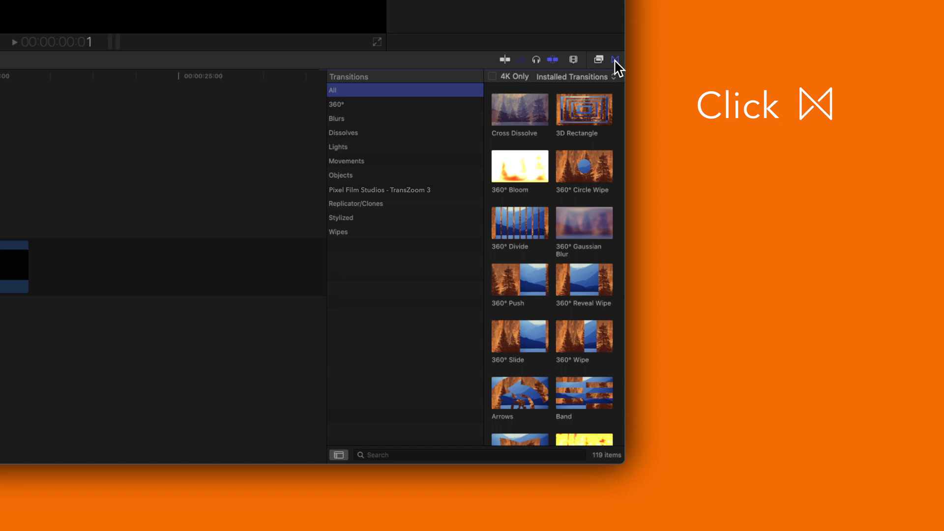
{"action": "mouse_move", "coordinate": [617, 66]}
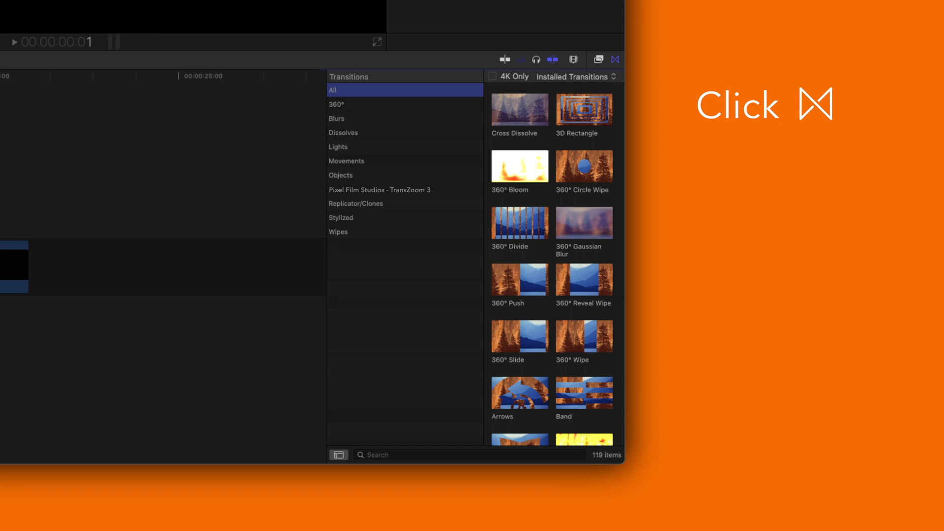
{"action": "left_click", "coordinate": [379, 189]}
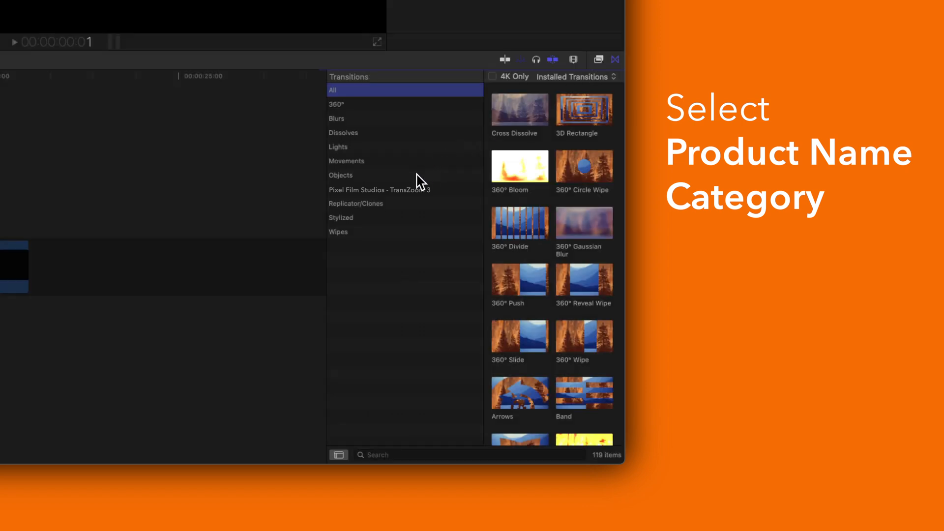
{"action": "left_click", "coordinate": [380, 190]}
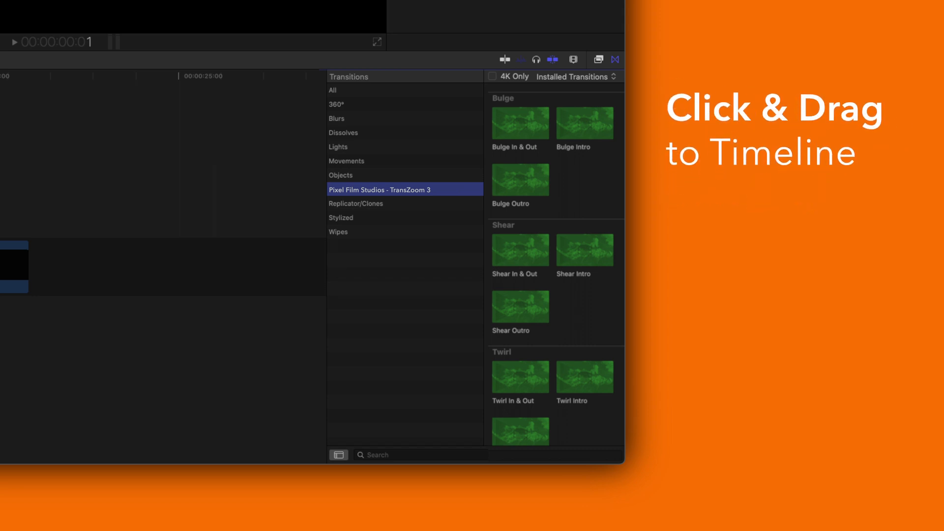
{"action": "mouse_move", "coordinate": [578, 134]}
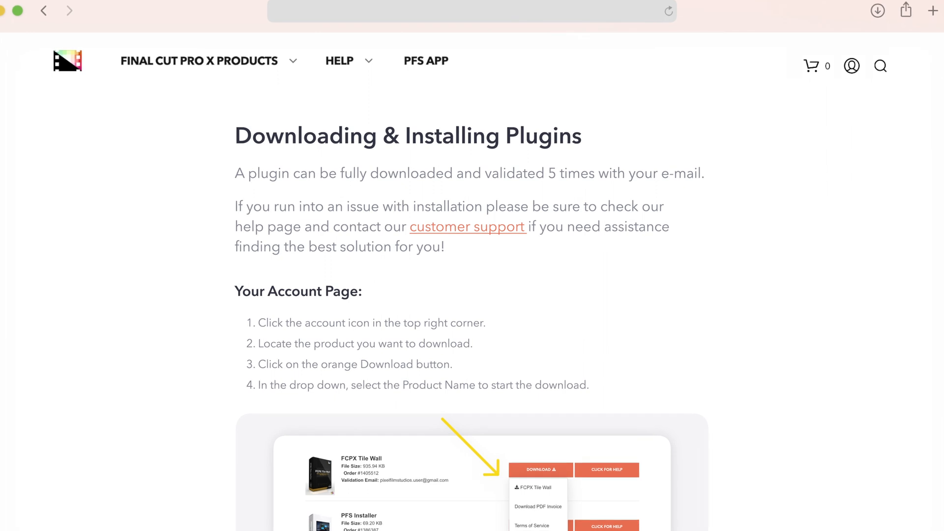
- Review the Downloading & Installing Plugins help page and start a customer support chat
{"action": "scroll", "scroll_direction": "down", "scroll_amount": 3}
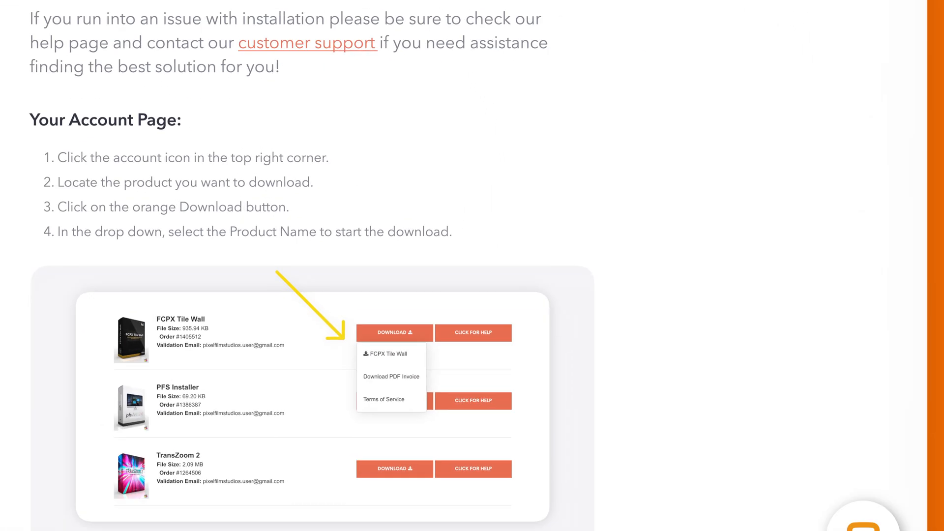
{"action": "left_click", "coordinate": [865, 513]}
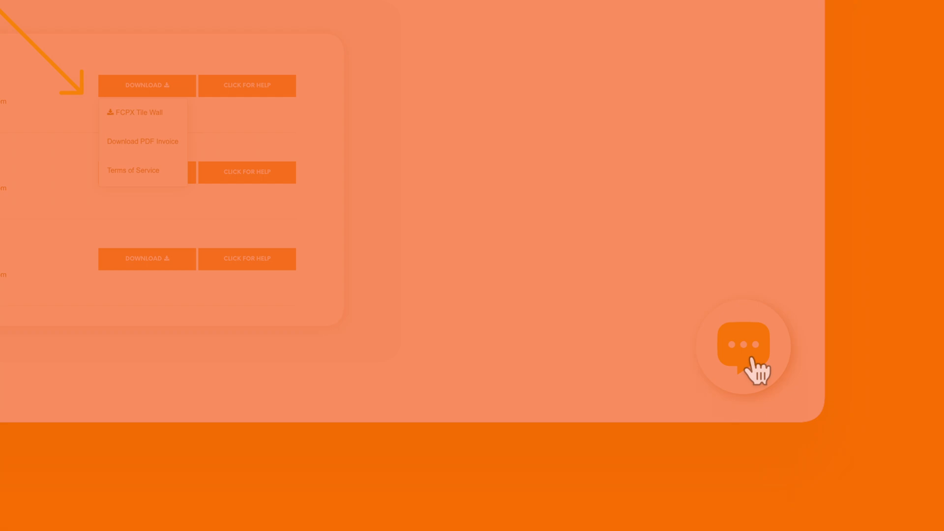